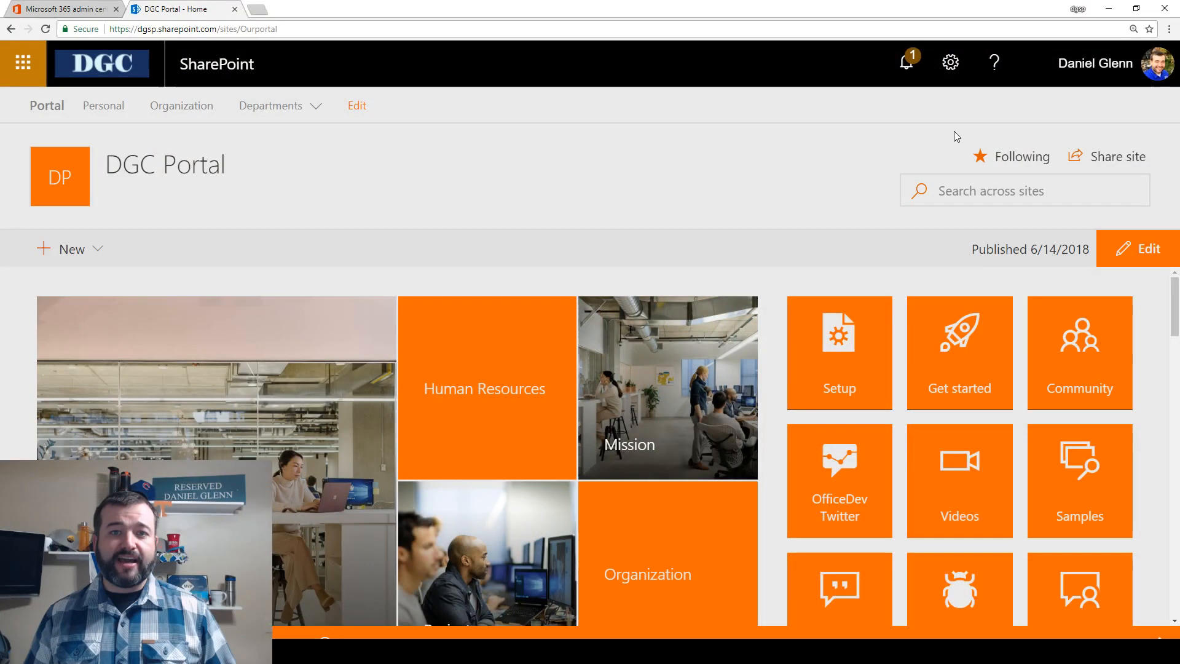
click(1116, 156)
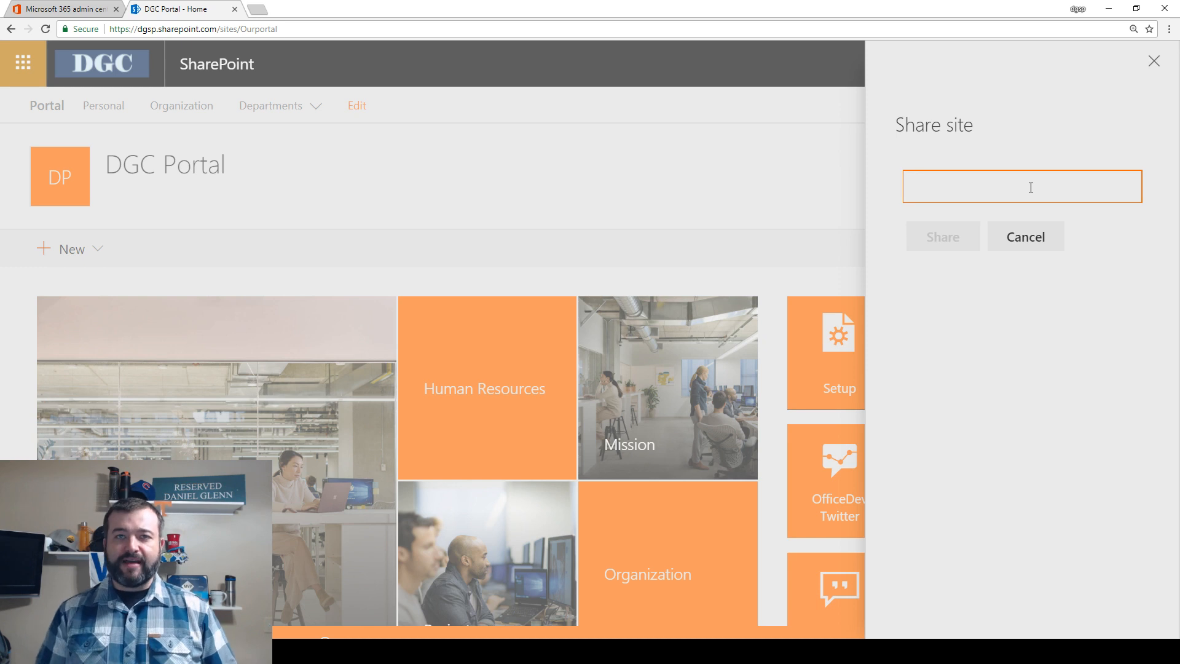
text(jon@)
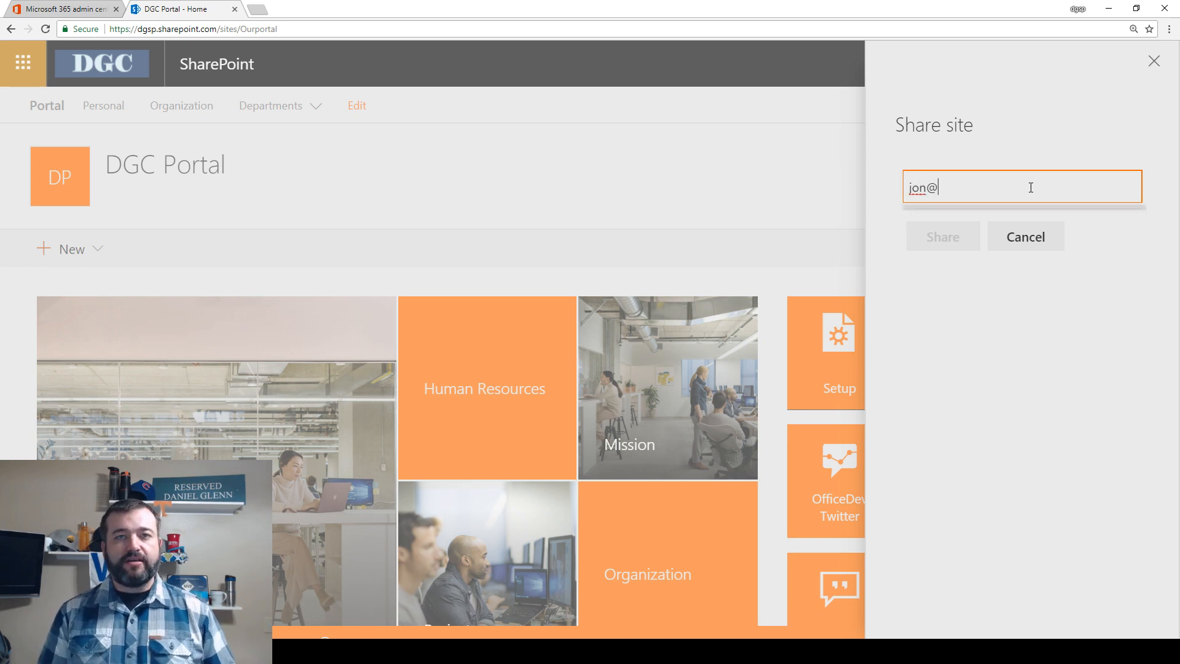
text(ex)
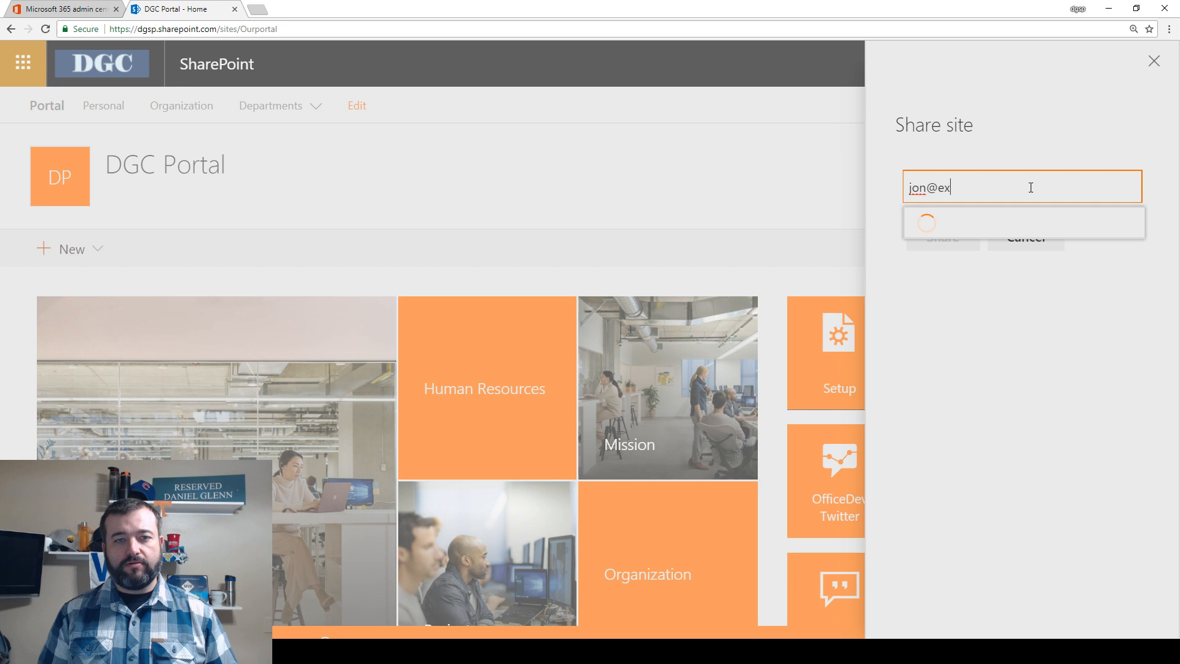
text(ample.com)
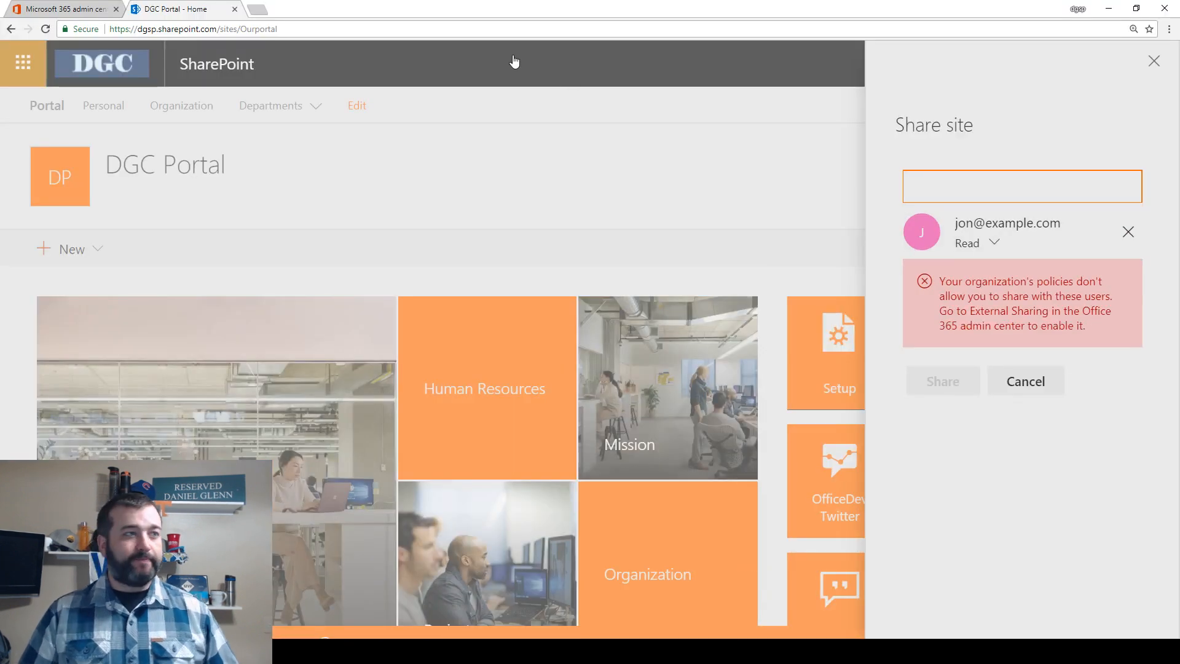
Search the admin center for 'extern' and open Sites external sharing
click(60, 8)
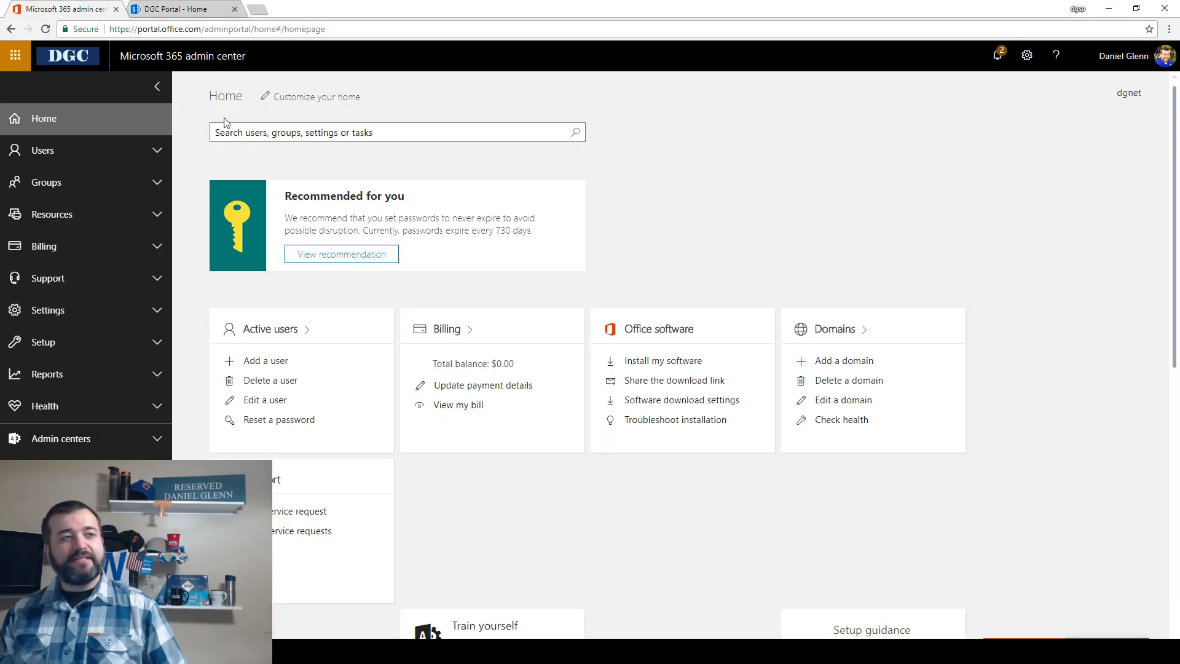
click(397, 132)
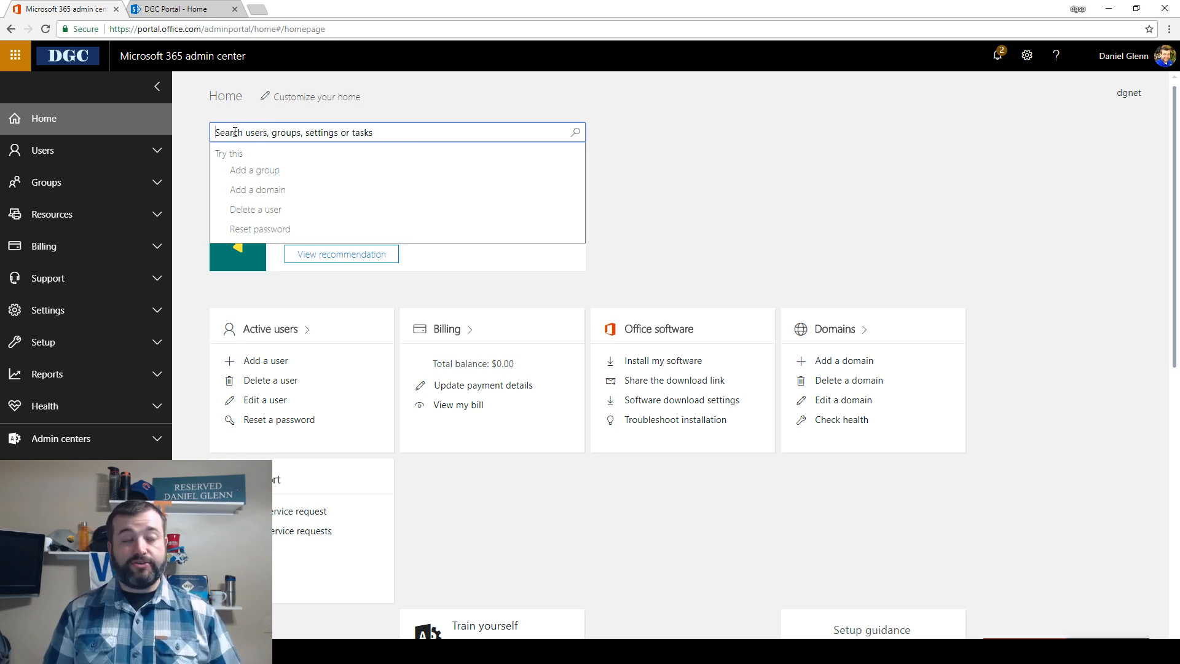
text(extern)
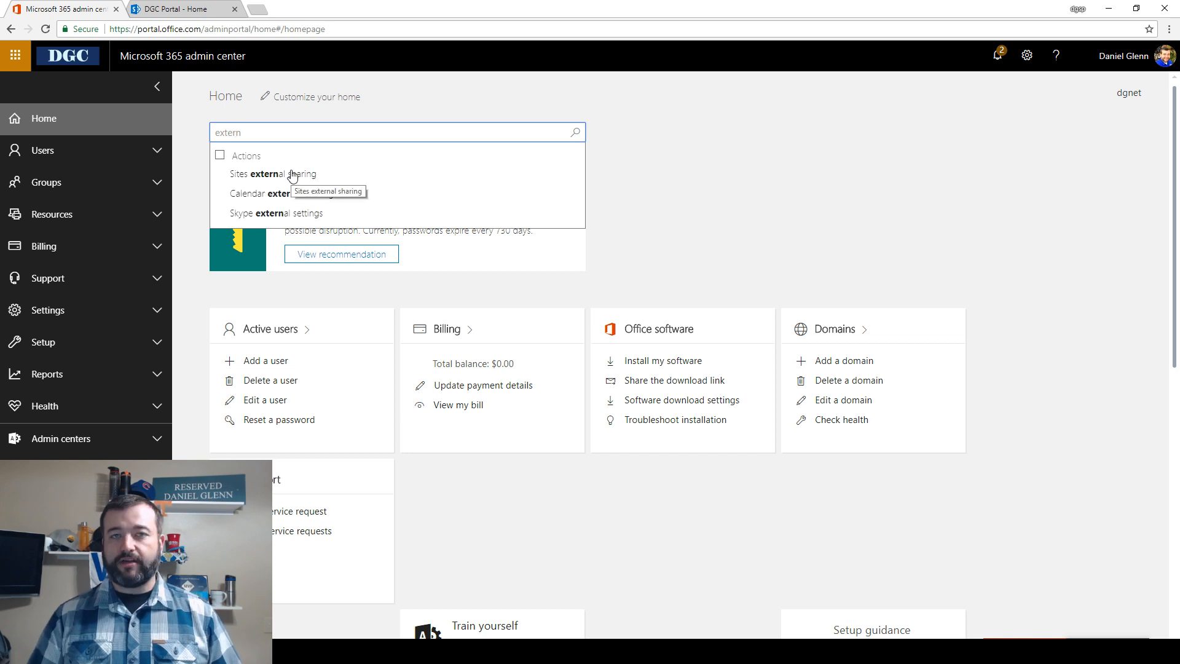
click(273, 173)
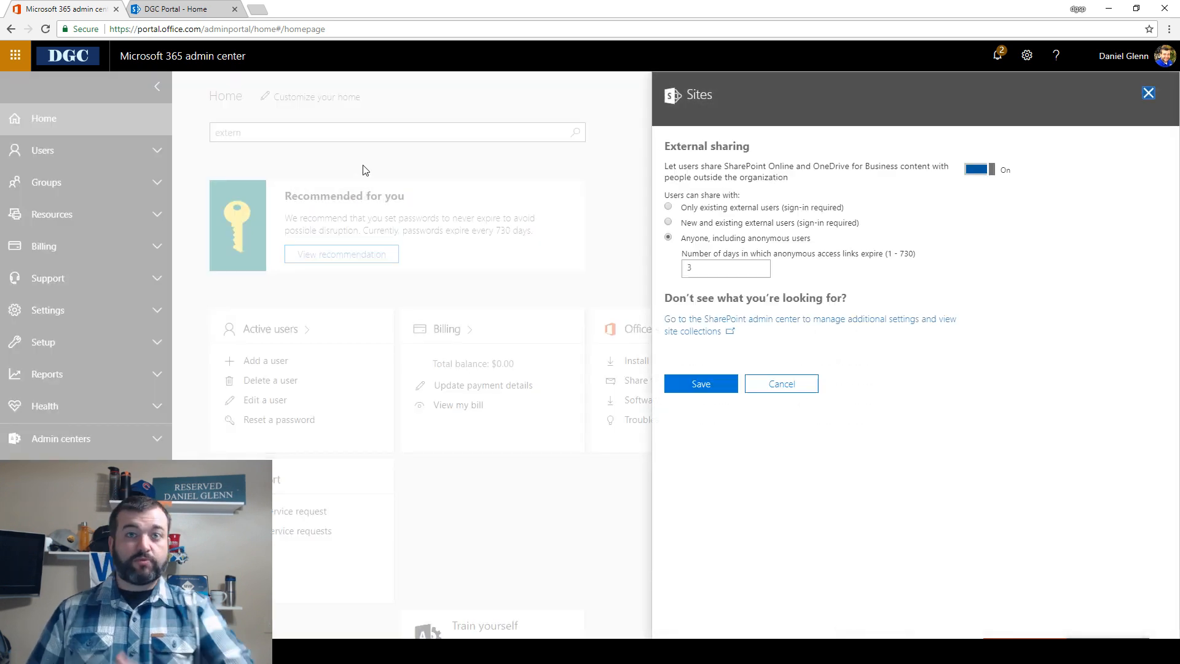
mouse_move(525, 189)
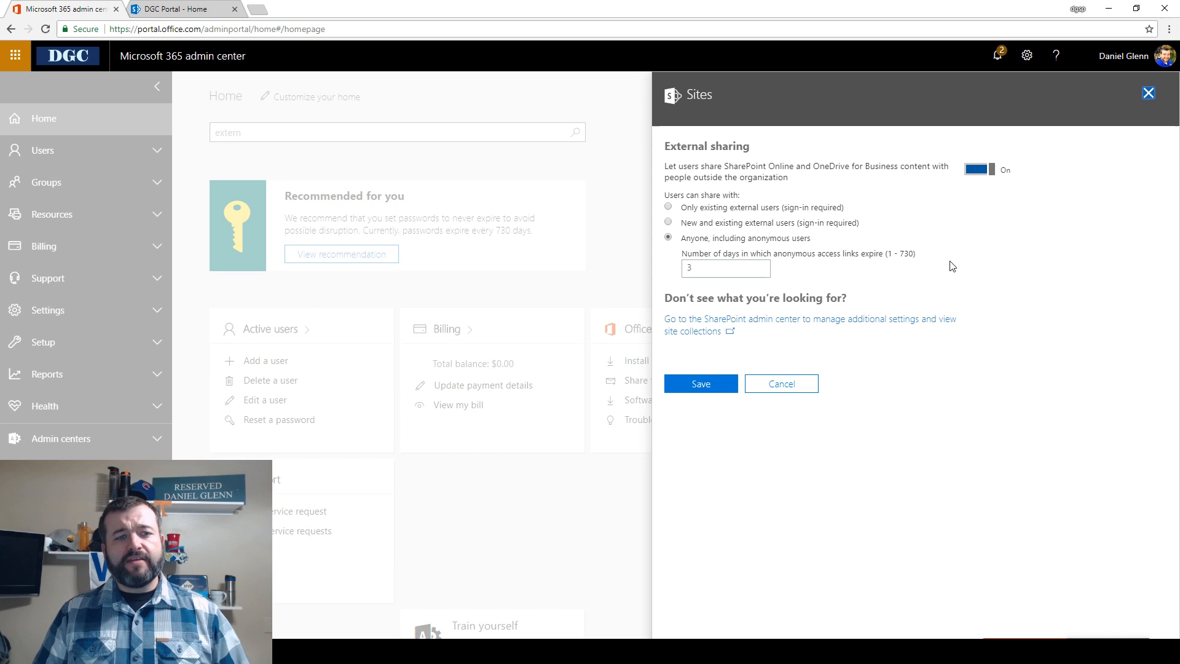
mouse_move(849, 318)
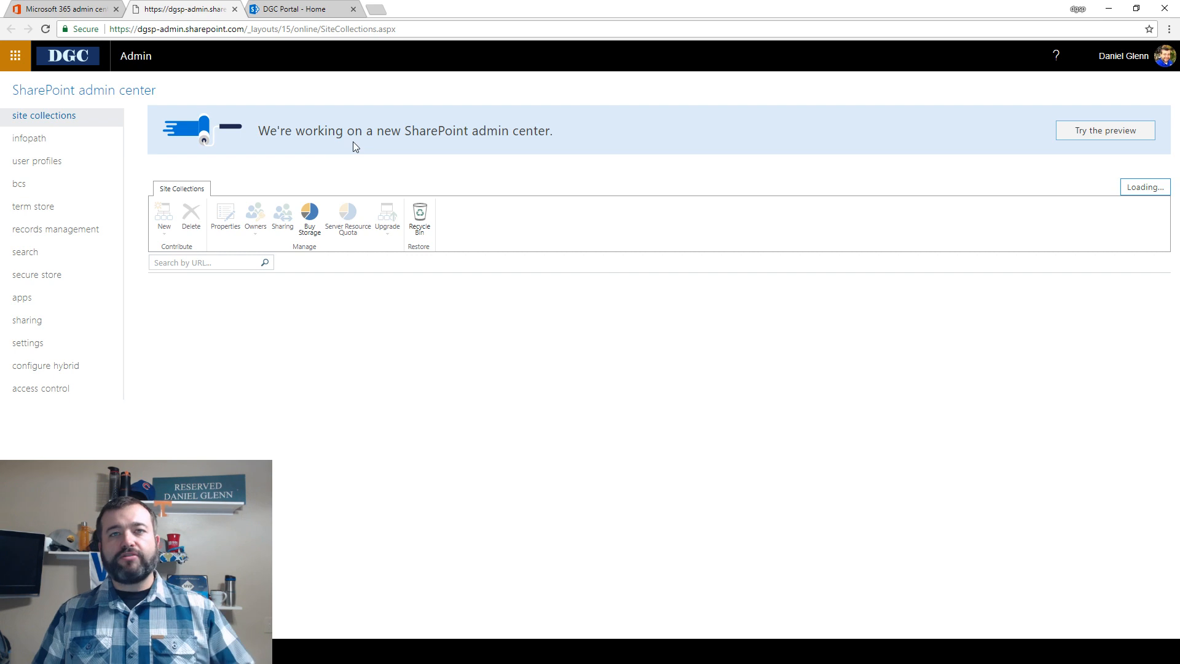
mouse_move(61, 320)
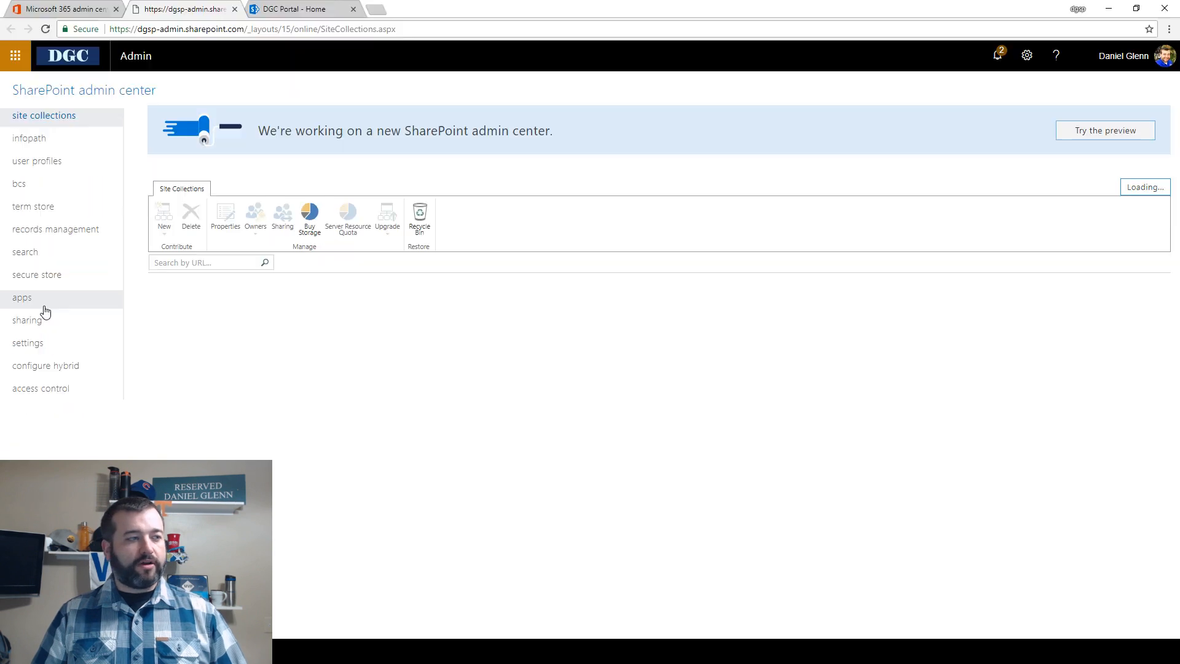
Review the classic tenant sharing settings, then move to the new preview admin experience
click(28, 319)
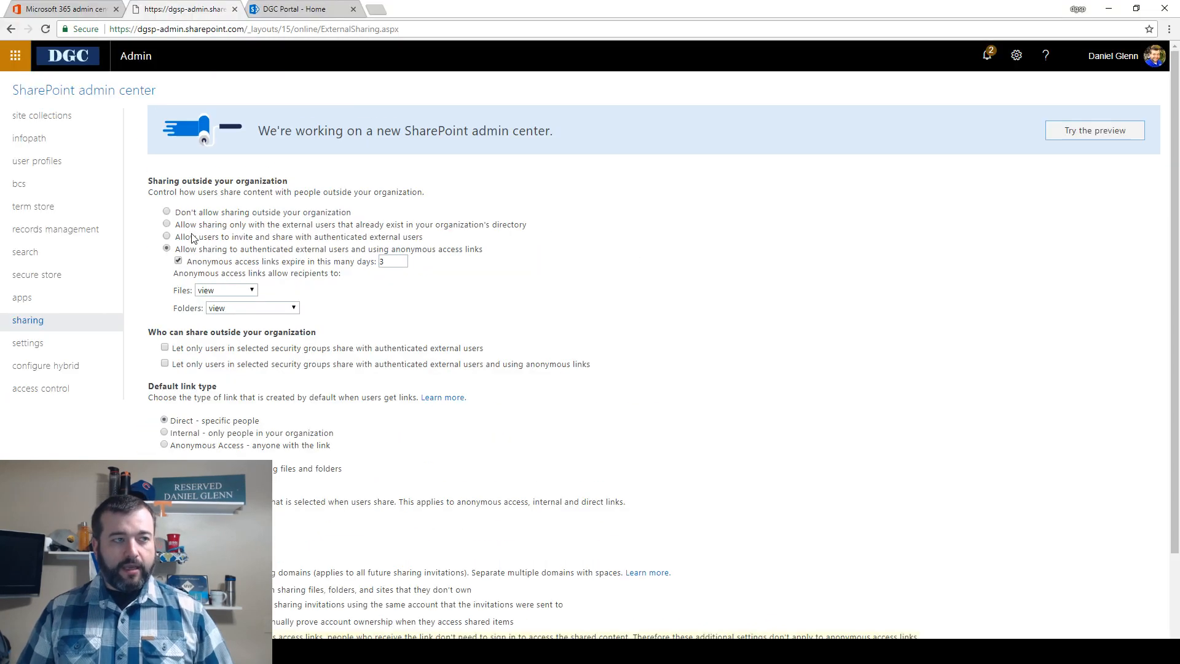
mouse_move(24, 252)
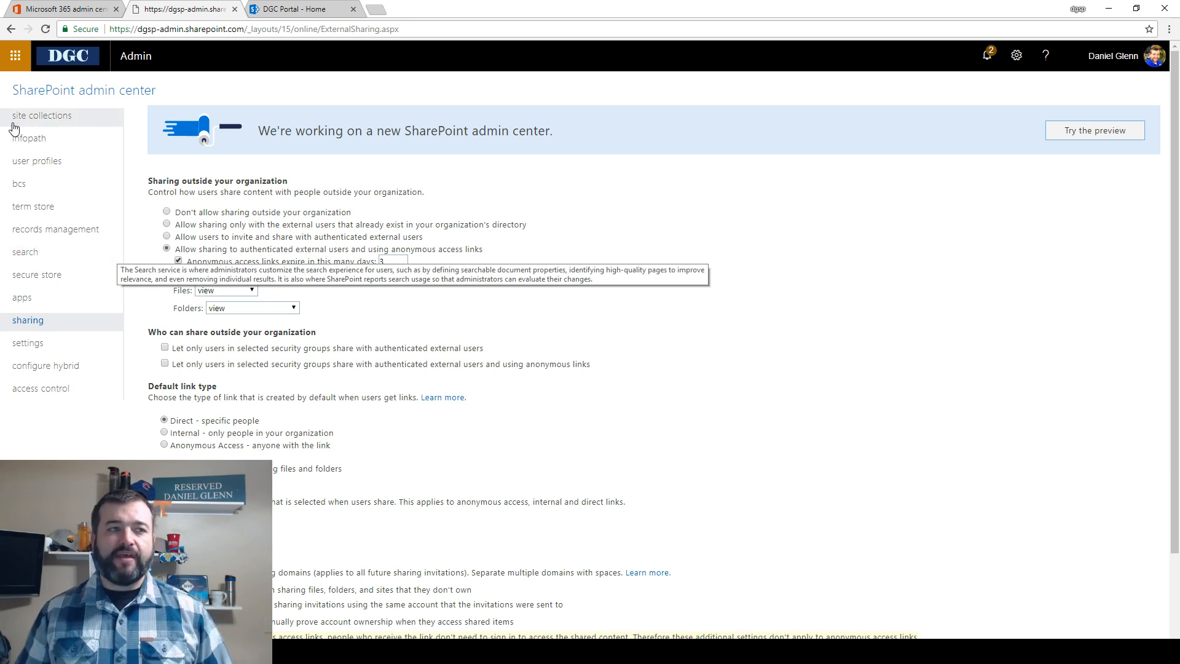
mouse_move(269, 143)
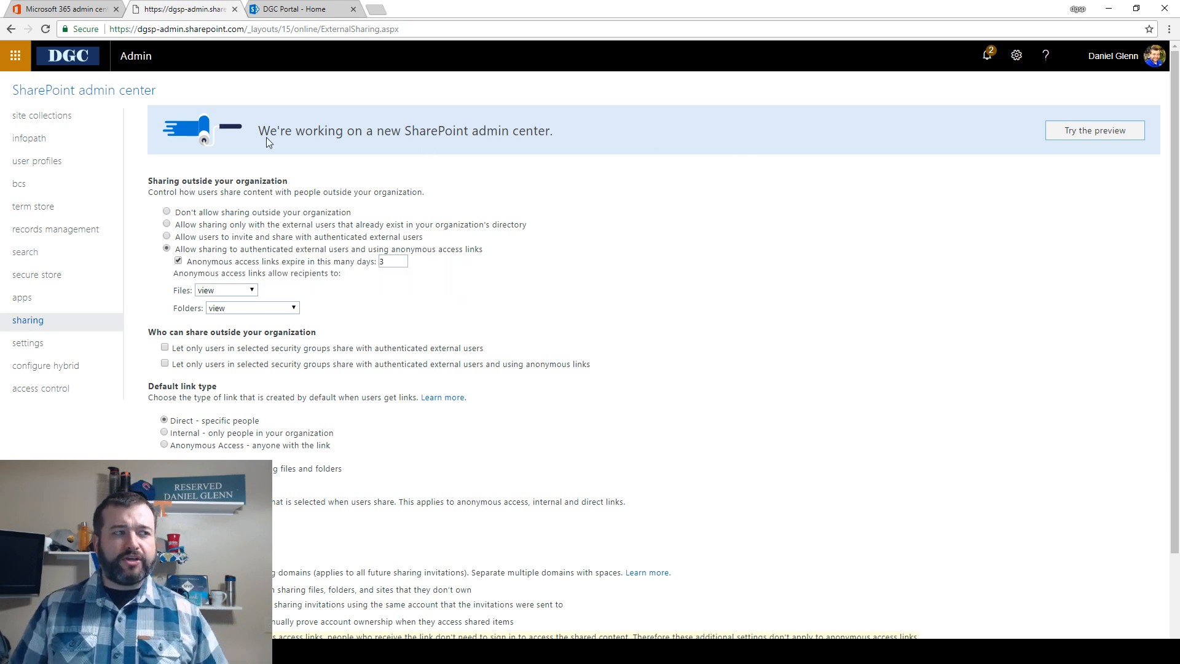
mouse_move(42, 116)
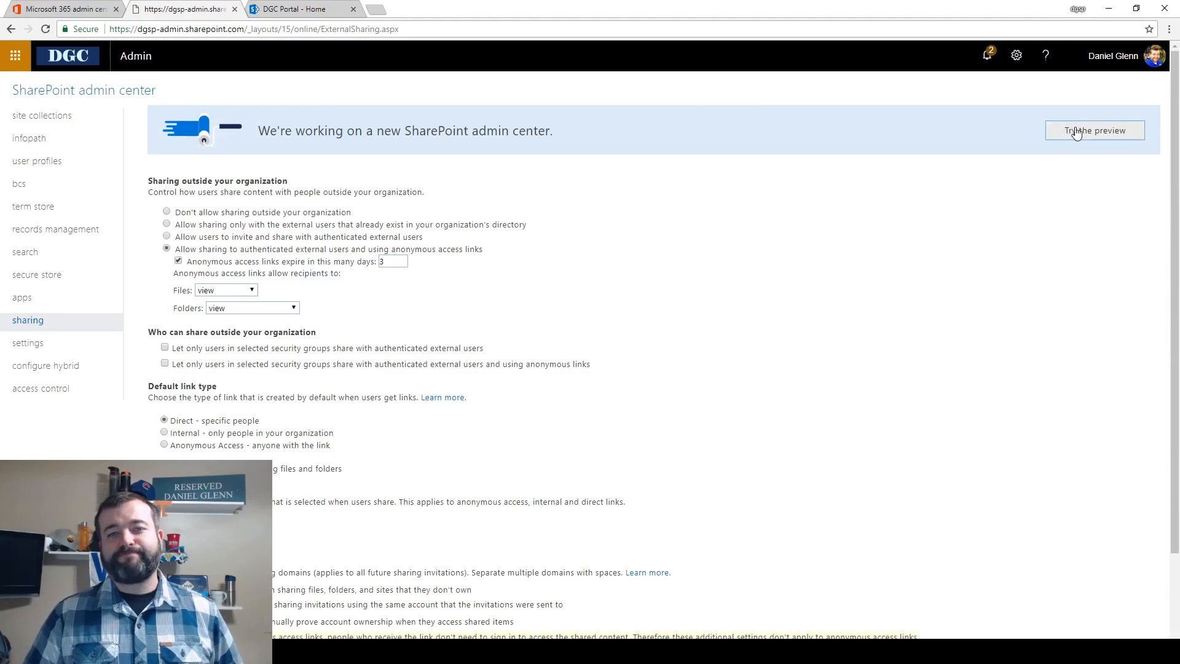
click(1094, 130)
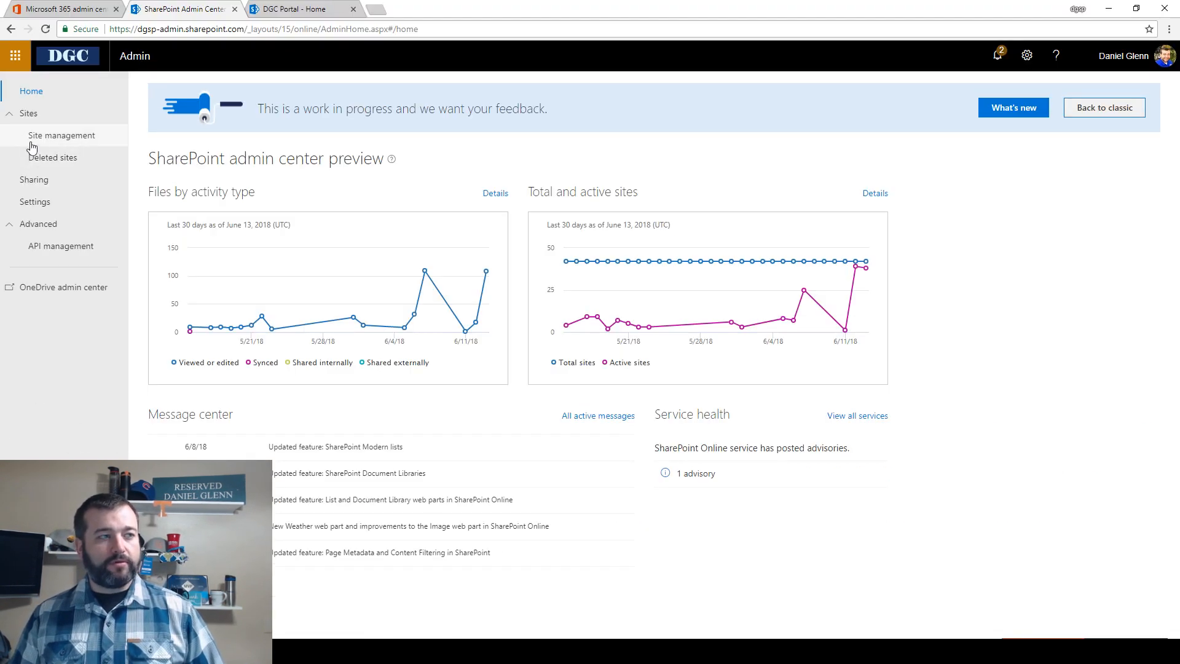
Sort the active sites list by URL A to Z and open the DGC Portal site's details
click(61, 135)
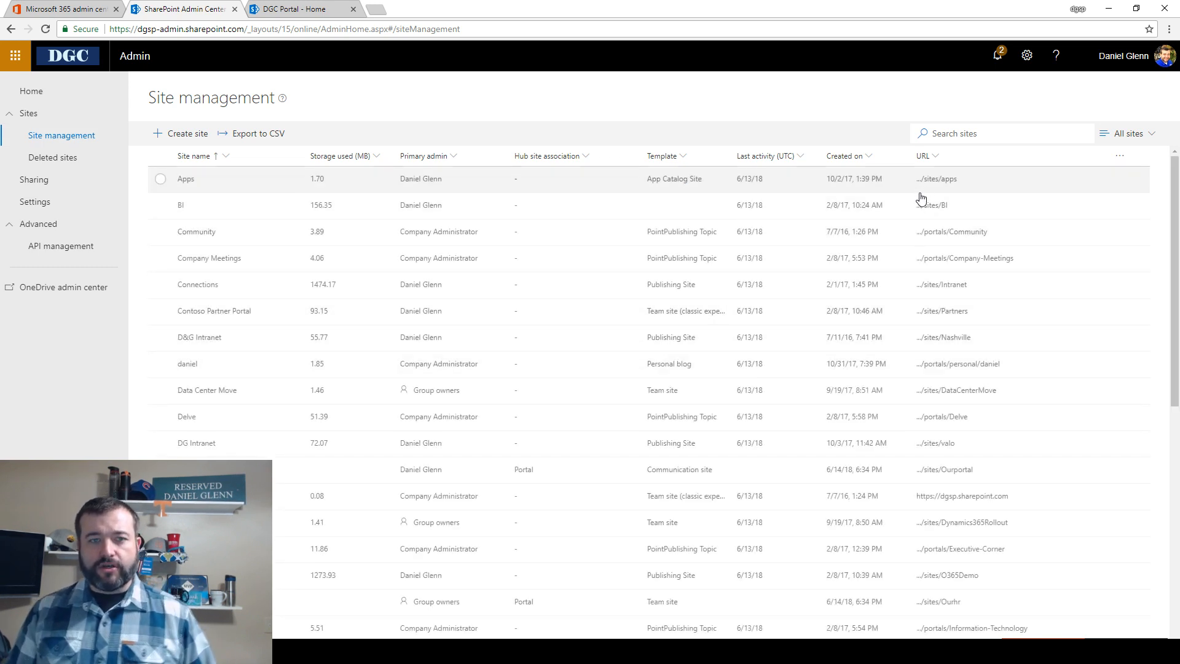
click(935, 157)
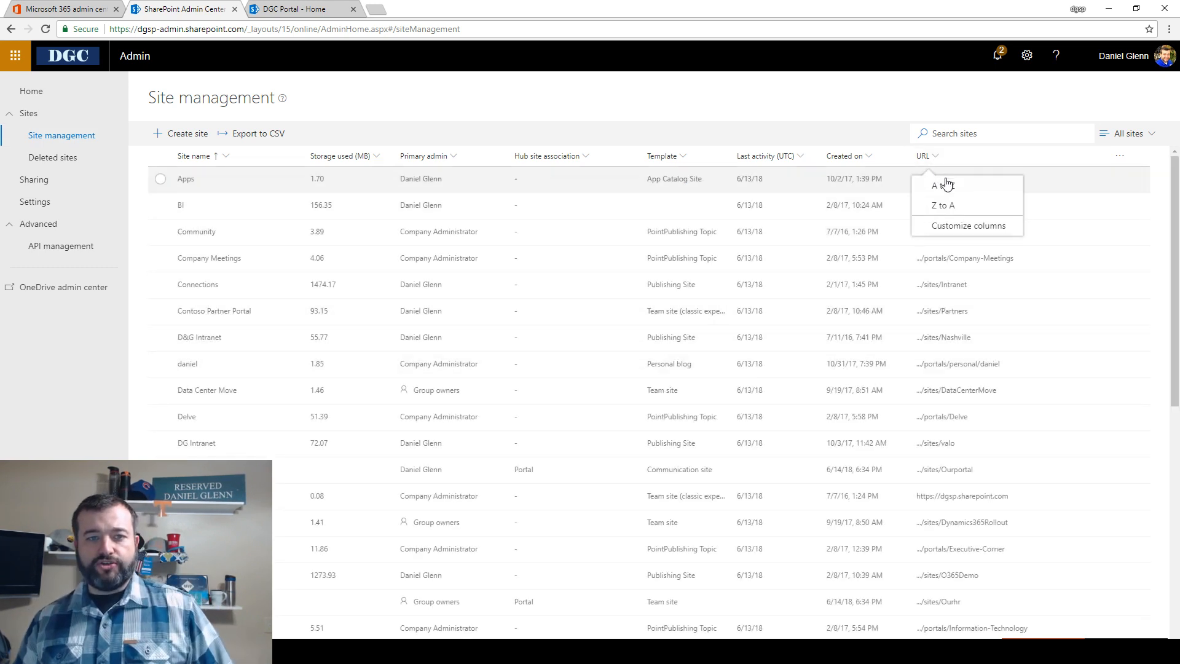
click(940, 185)
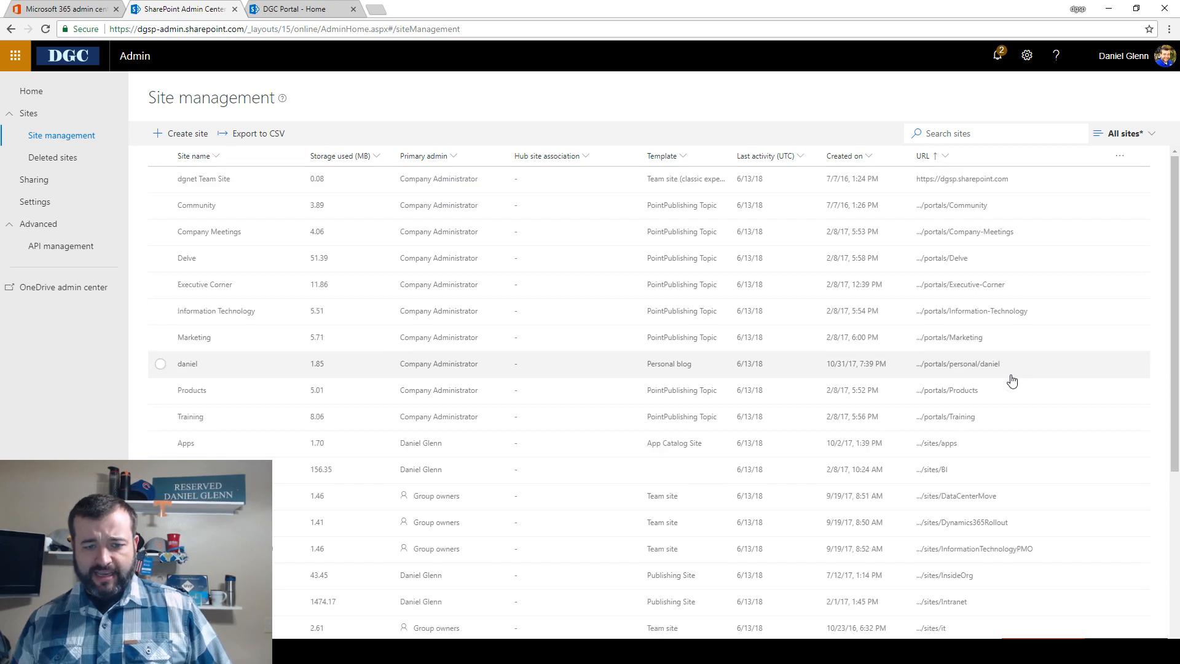
scroll(down, 3)
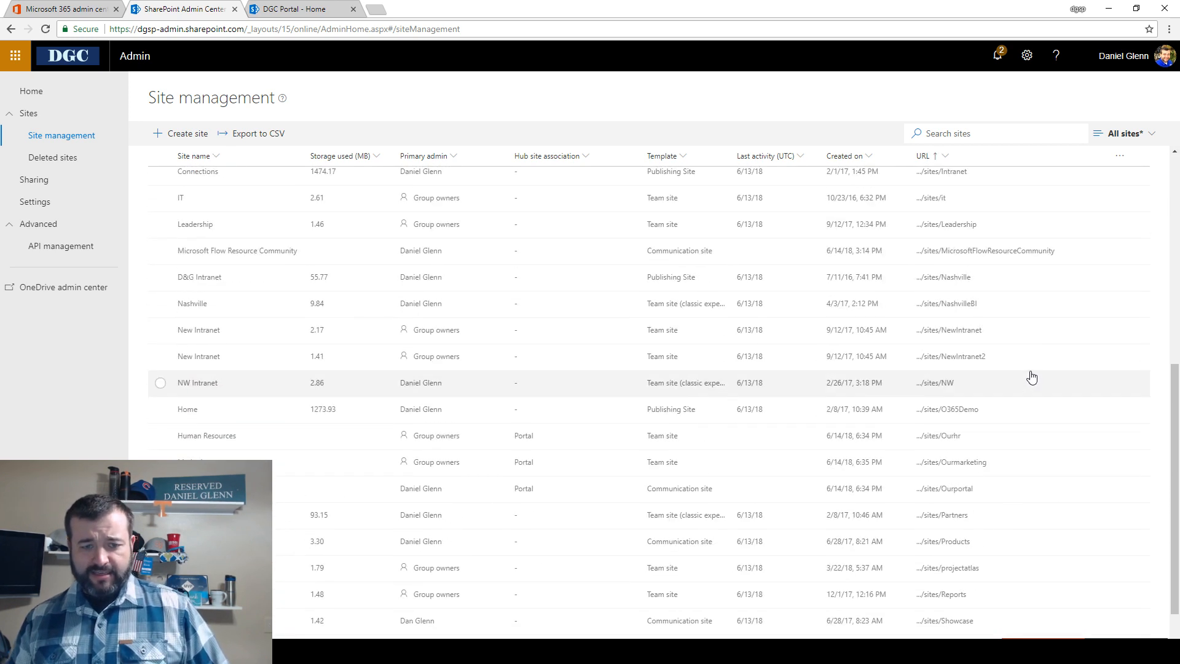
scroll(down, 3)
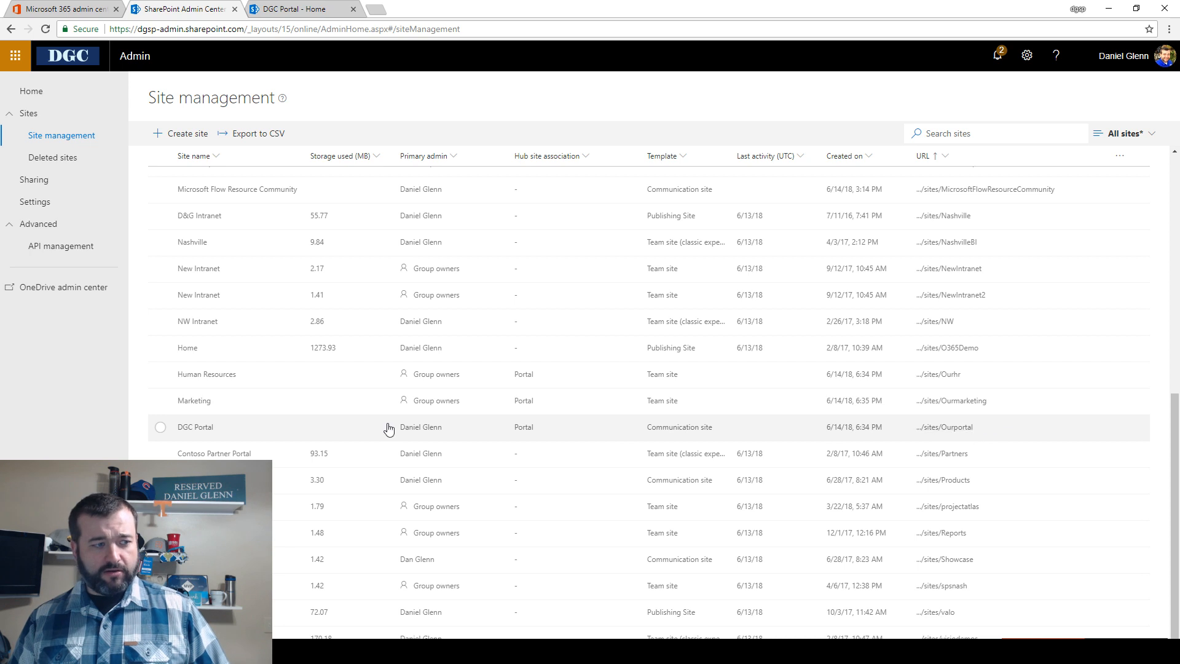
click(160, 426)
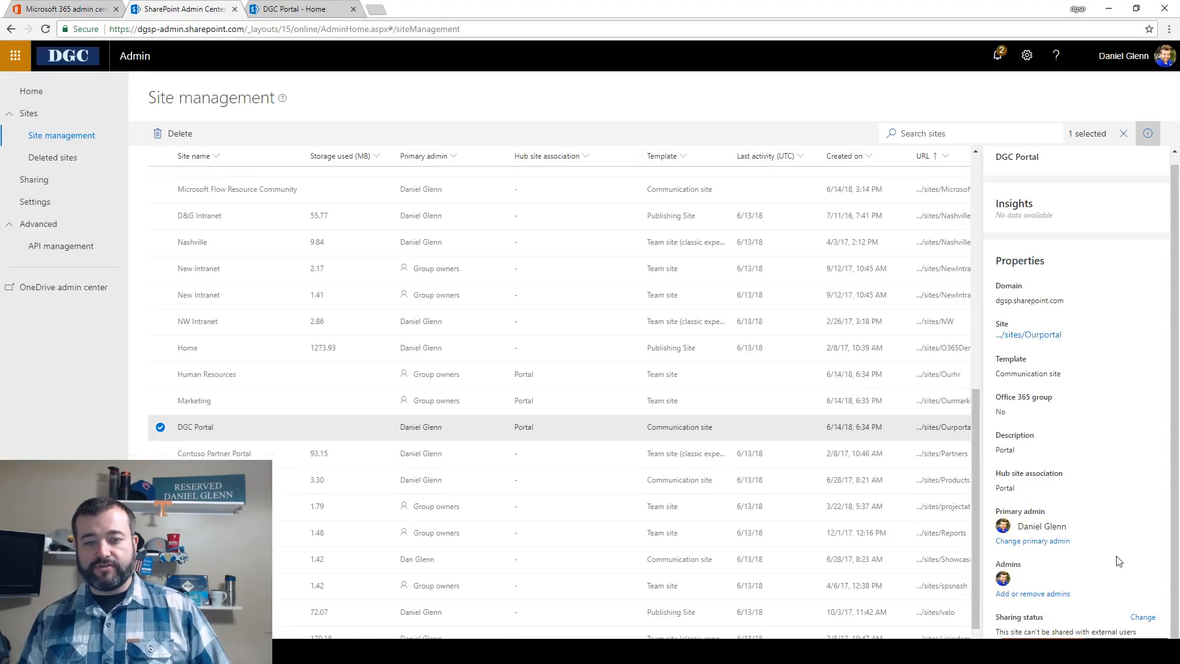
mouse_move(1141, 617)
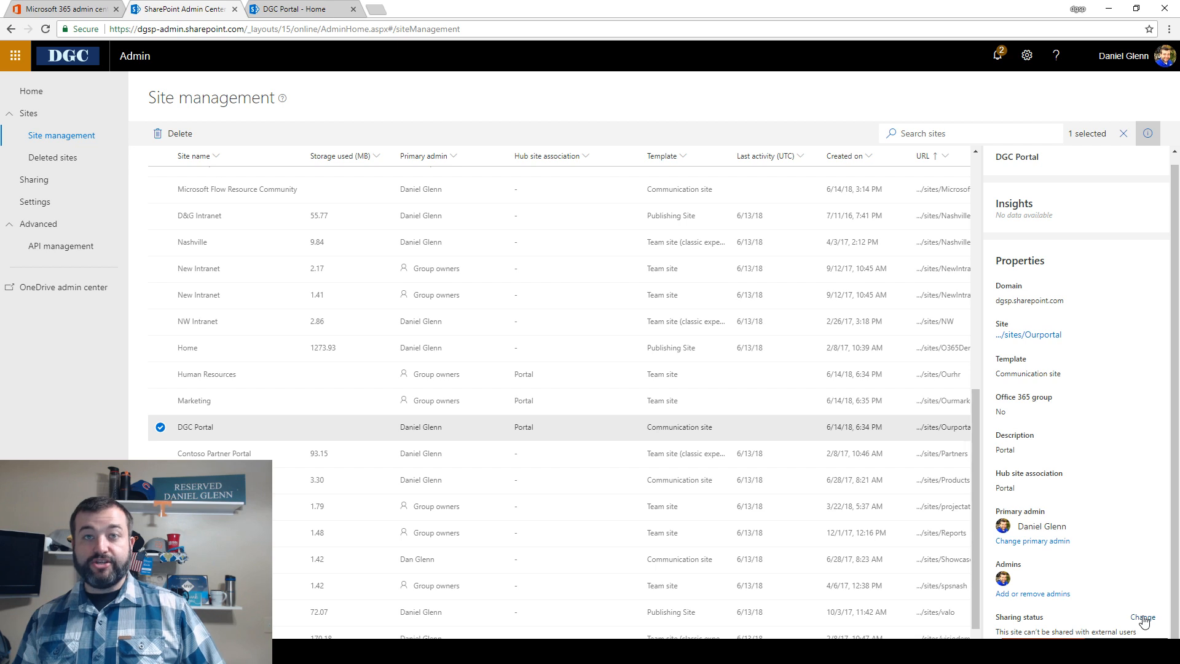
Change the DGC Portal sharing status to 'New and existing external users'
click(1142, 617)
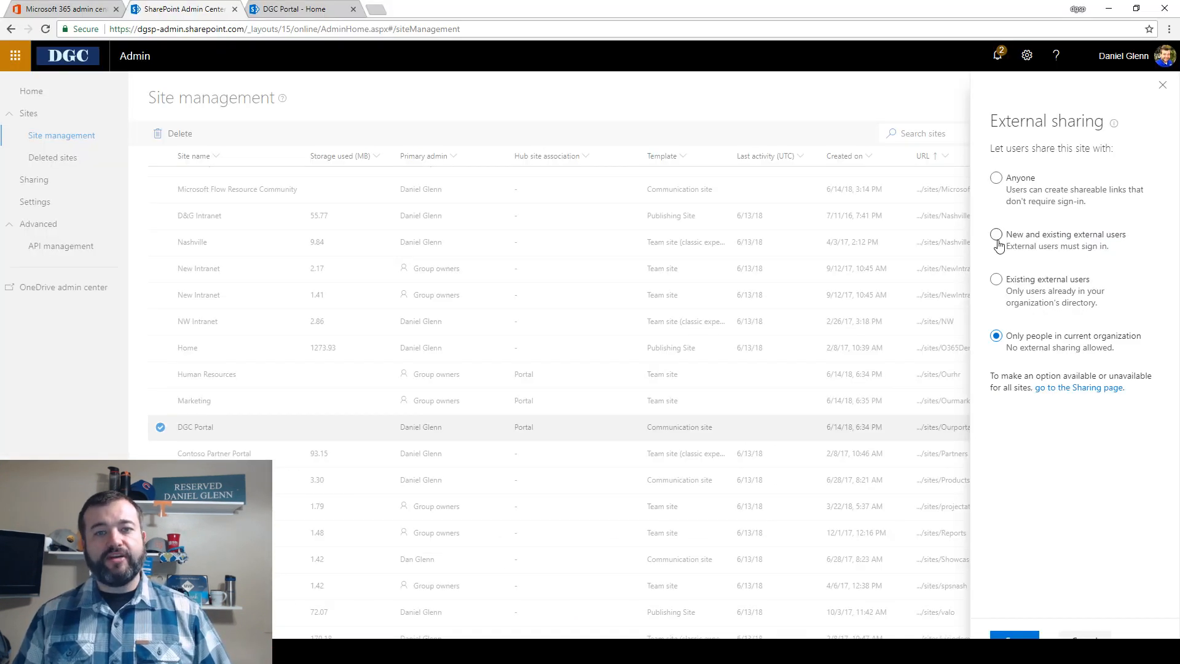
click(995, 234)
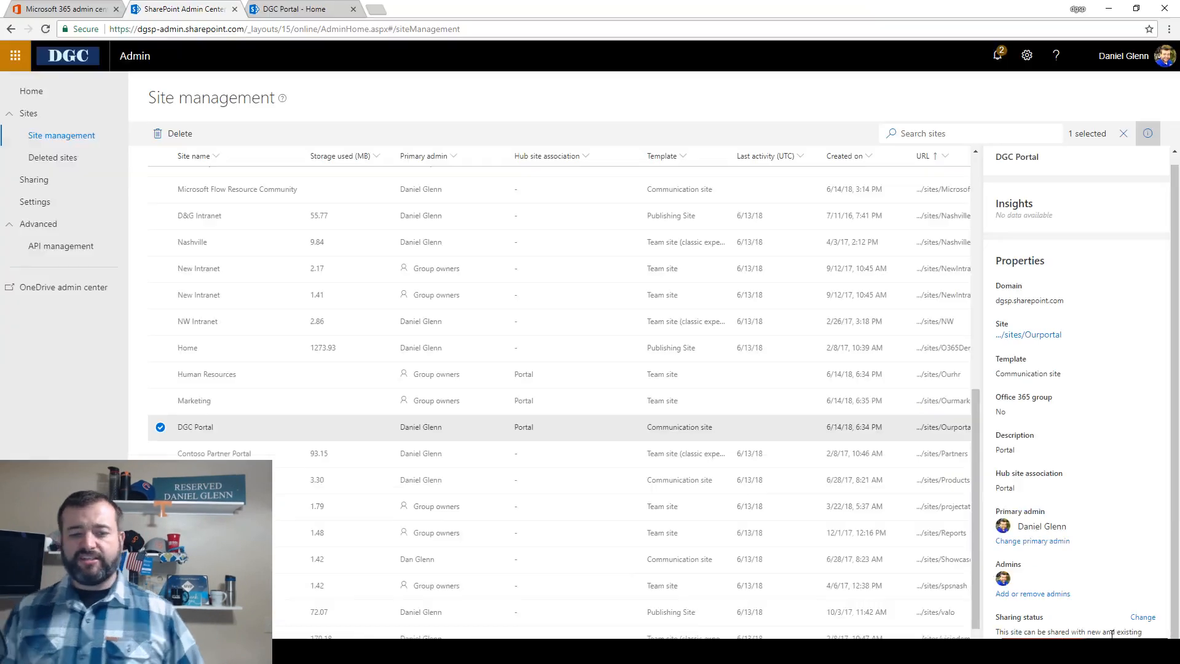
mouse_move(1128, 561)
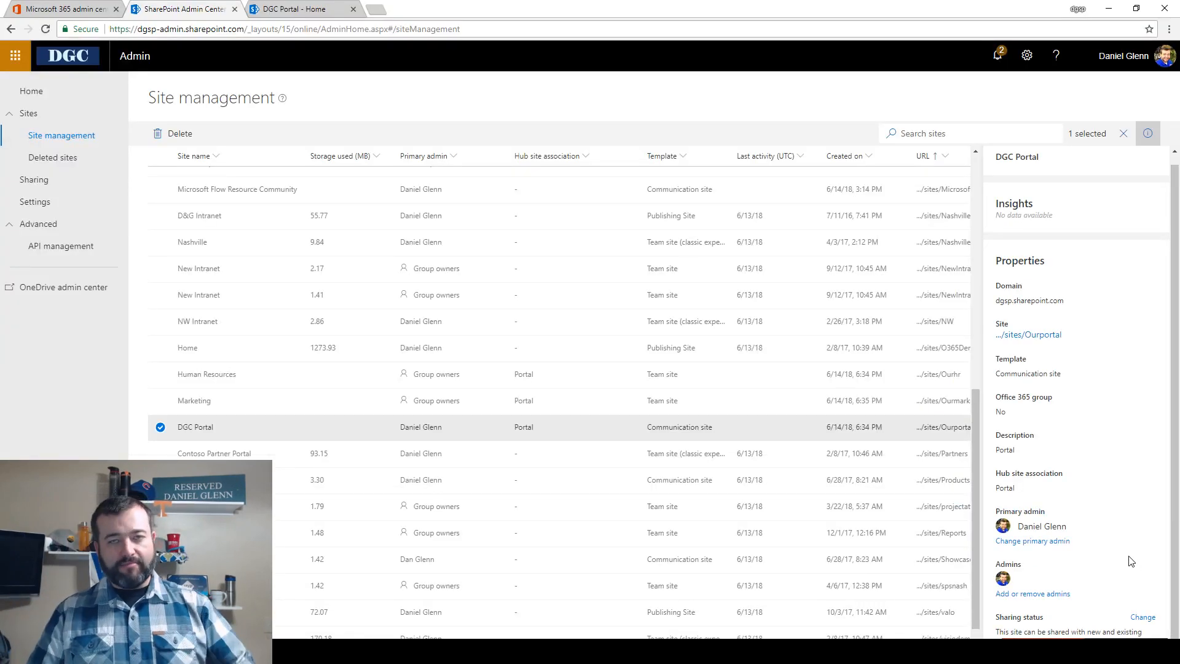
mouse_move(1098, 625)
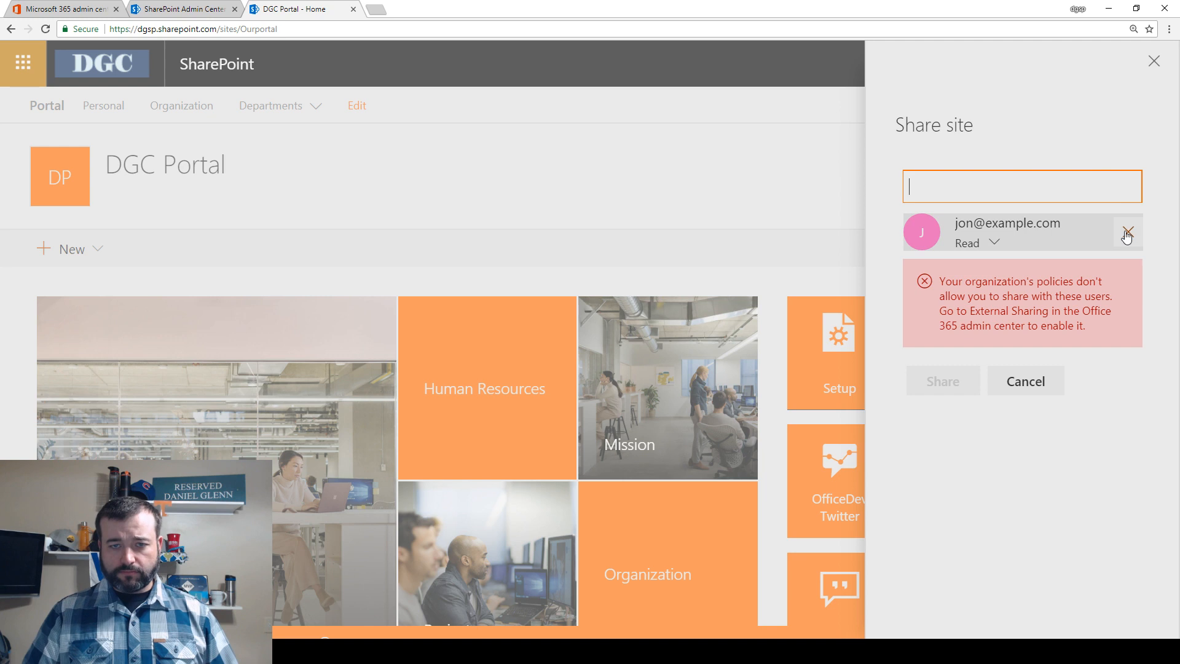
click(1127, 233)
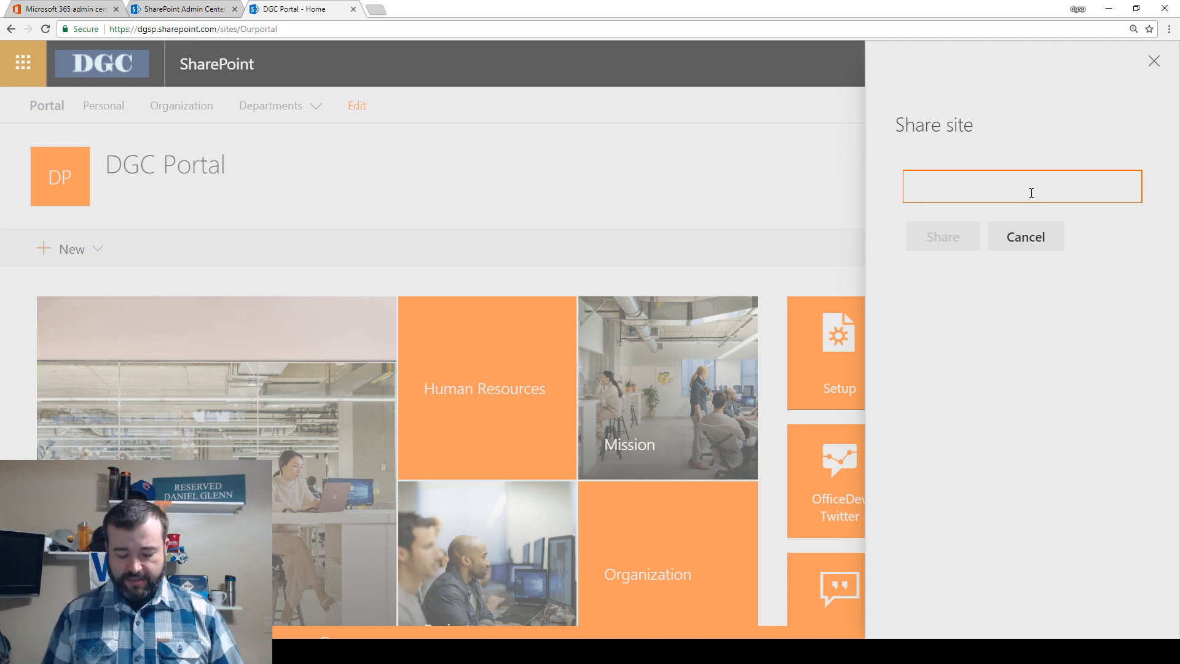
text(jon@exampl)
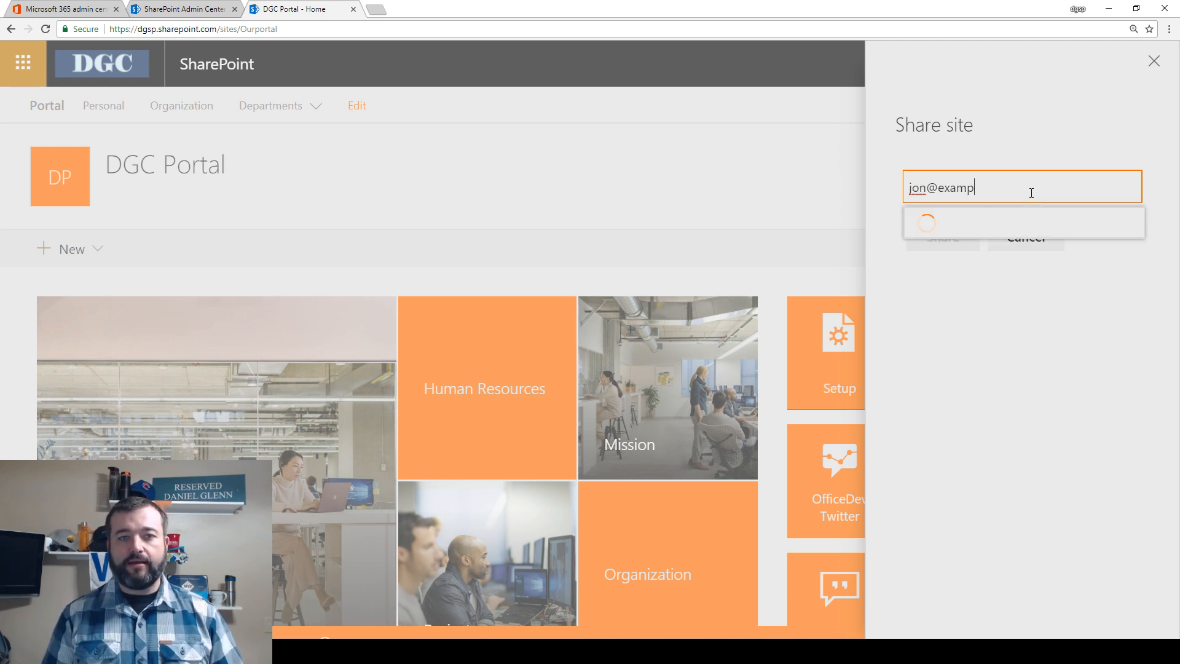
text(le.com)
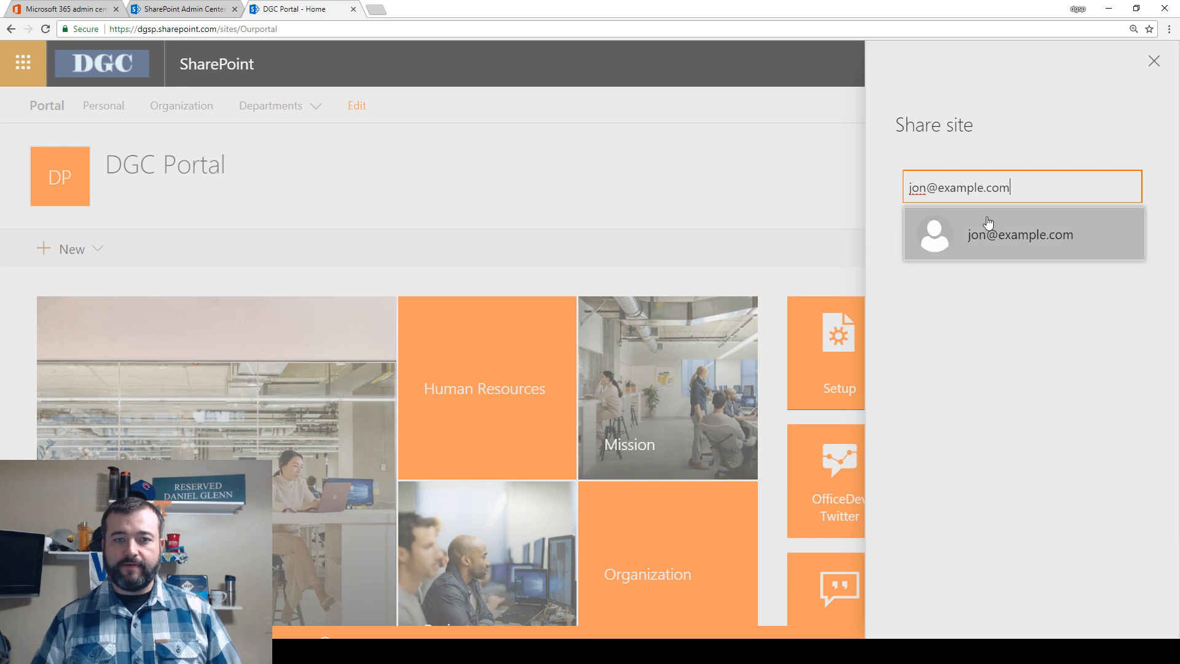
click(1020, 234)
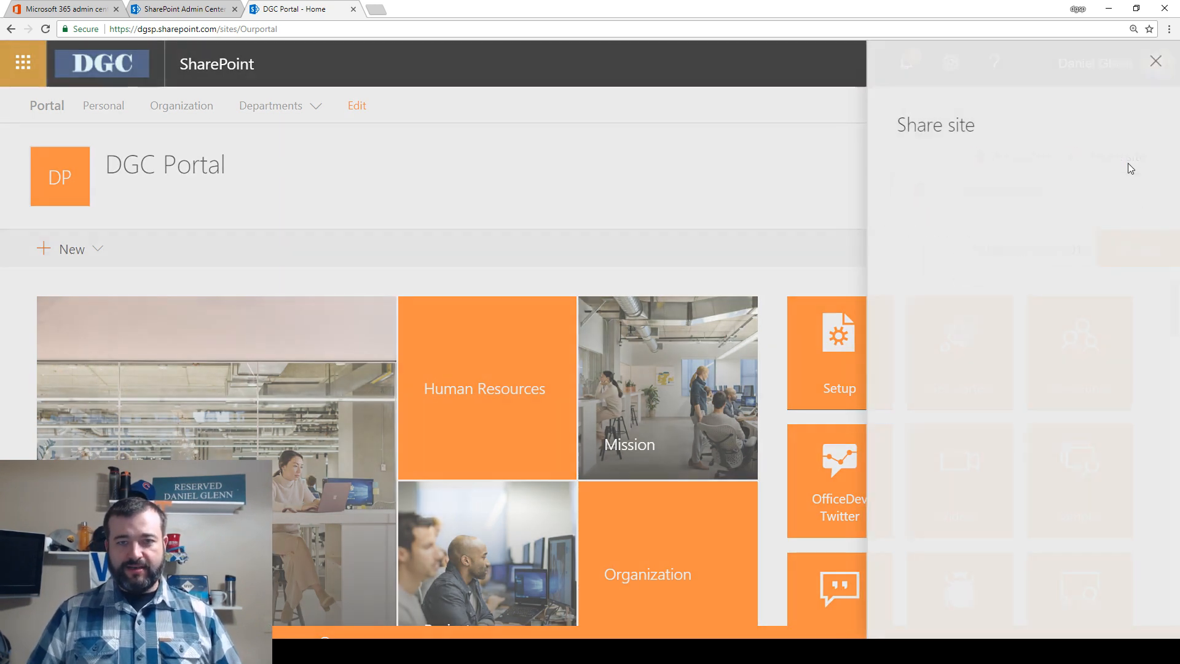
text(jo)
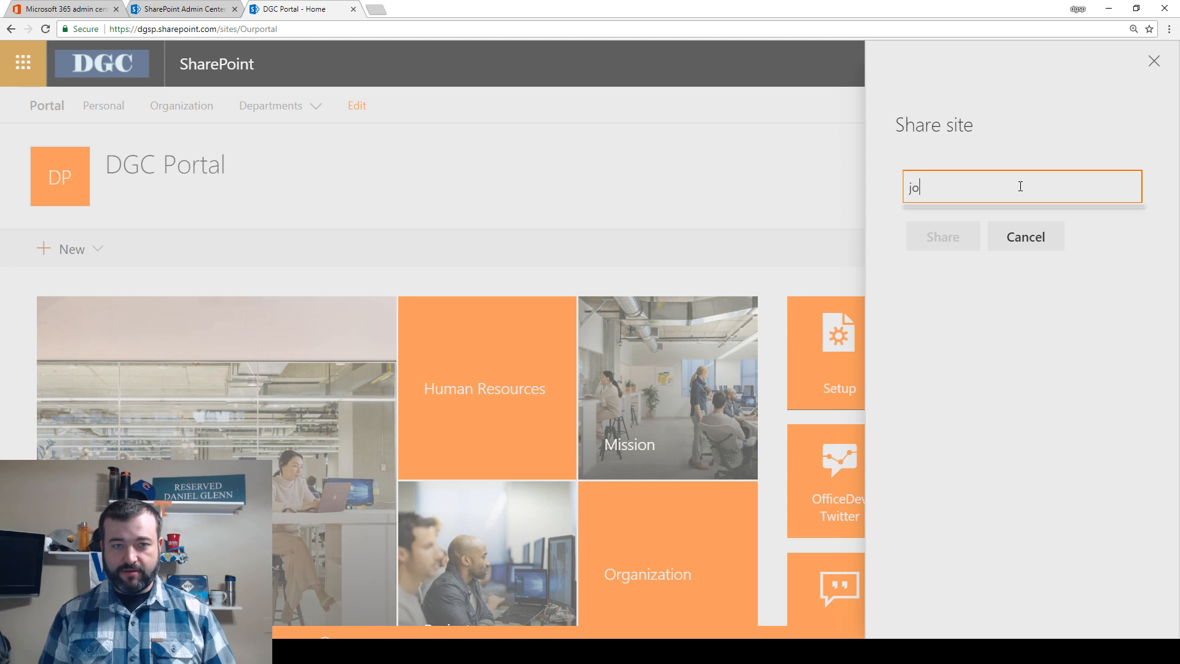
text(n@ex)
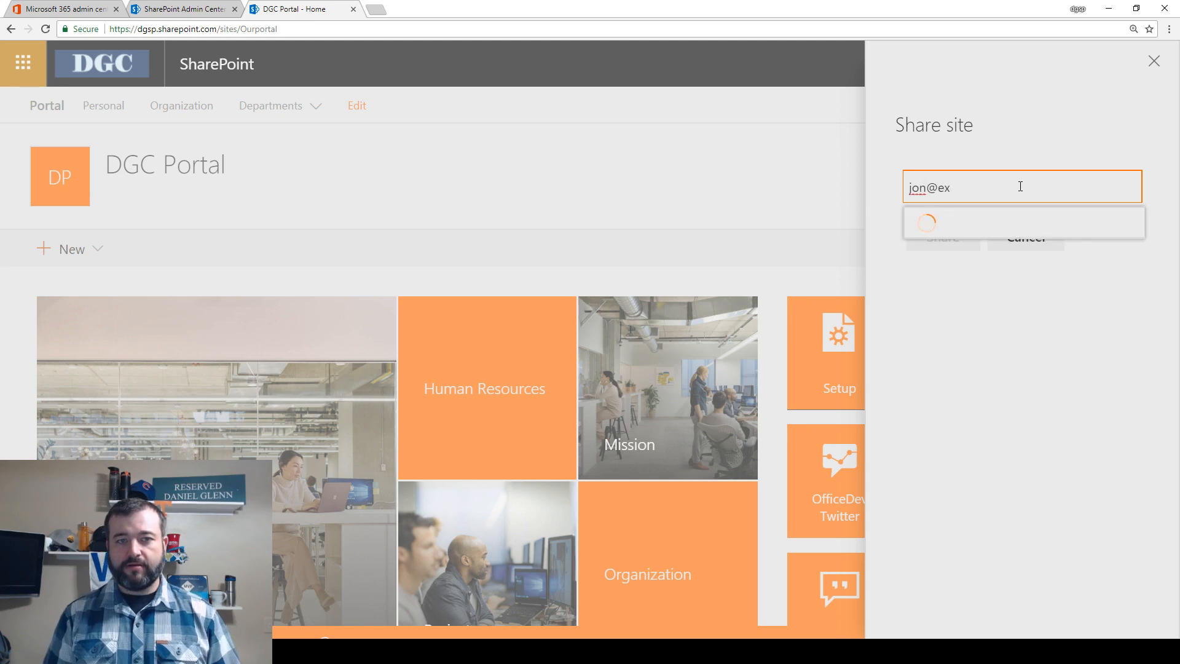
text(ample.com)
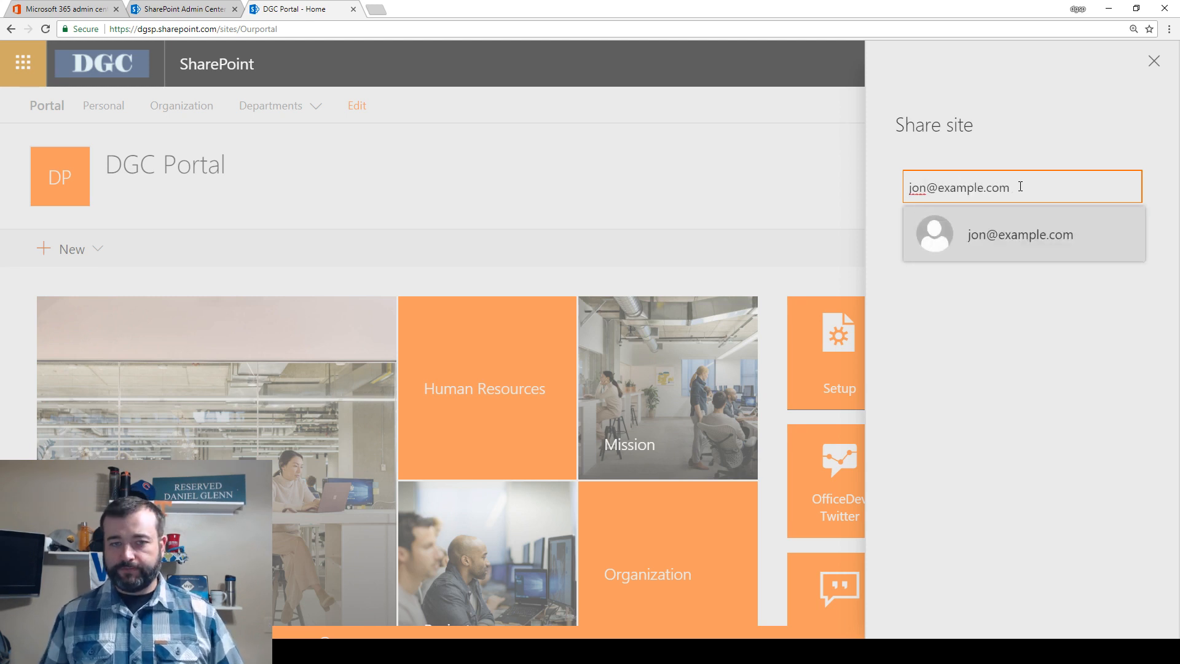
click(1019, 234)
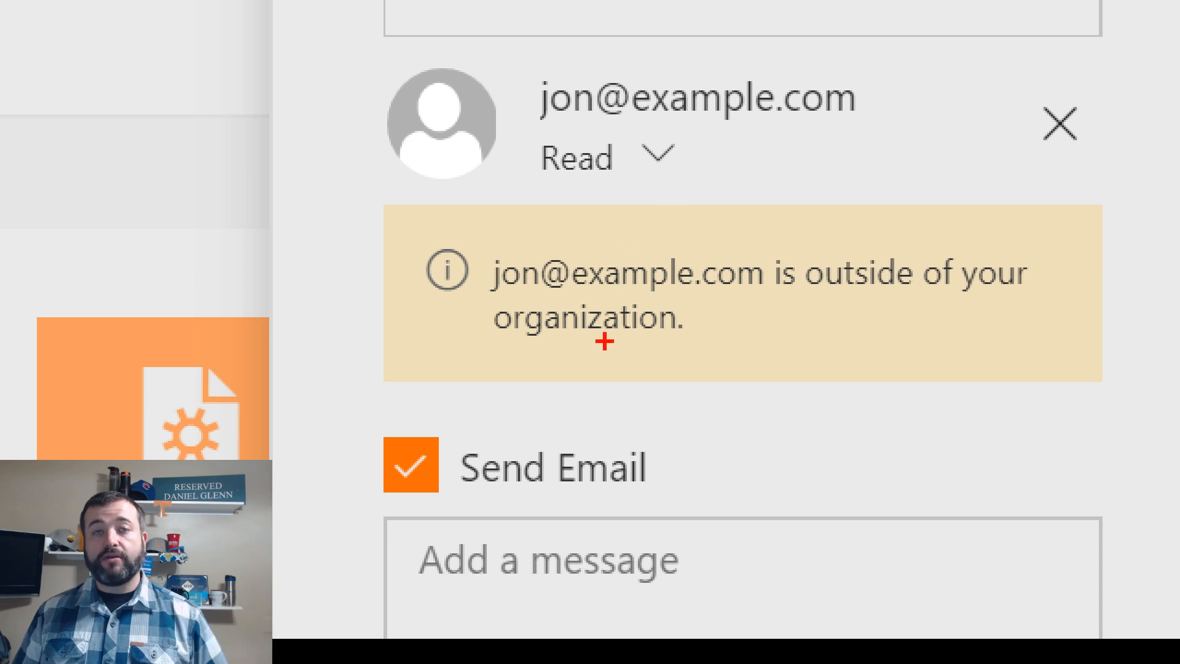
mouse_move(524, 315)
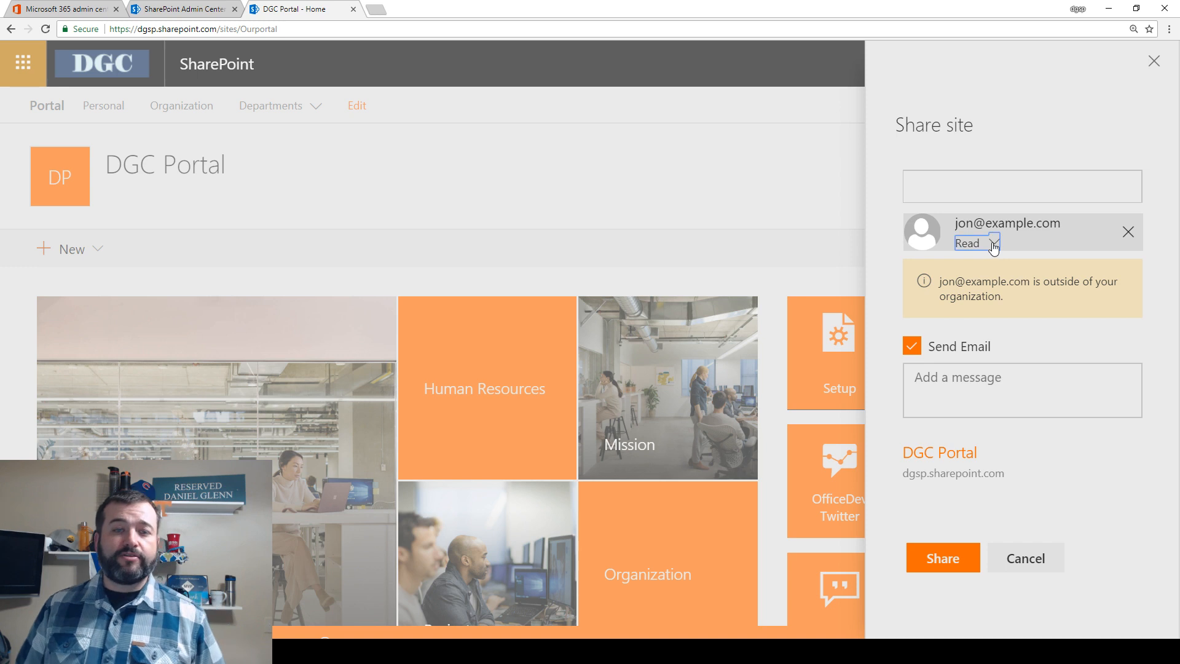
click(976, 242)
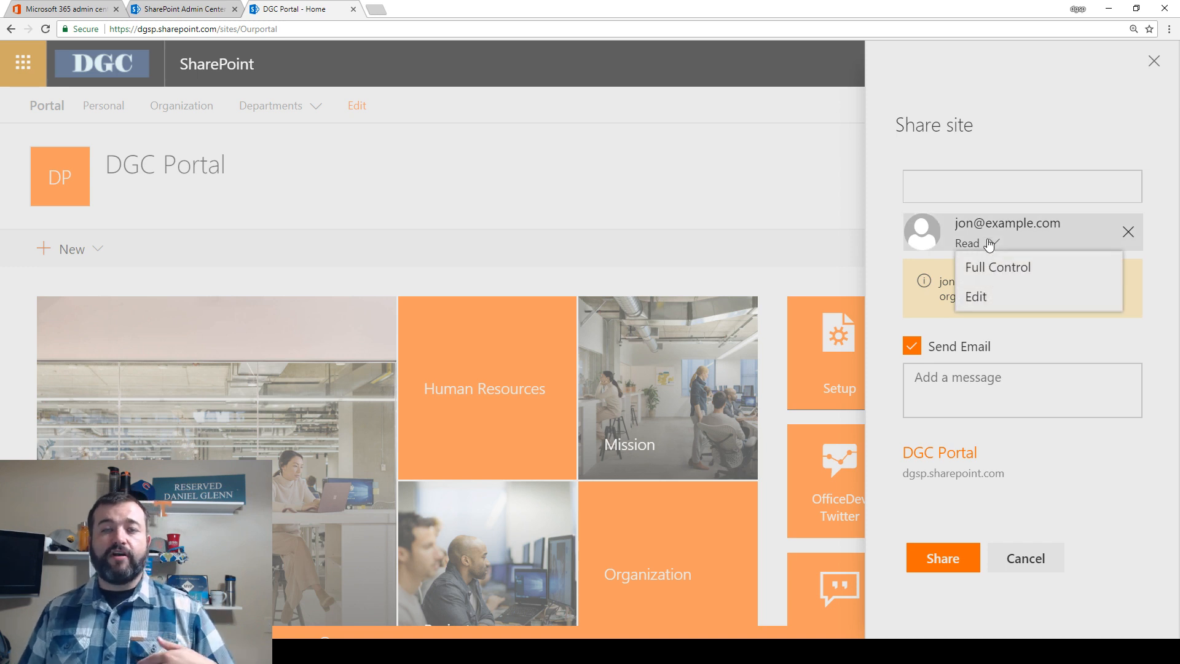
mouse_move(988, 249)
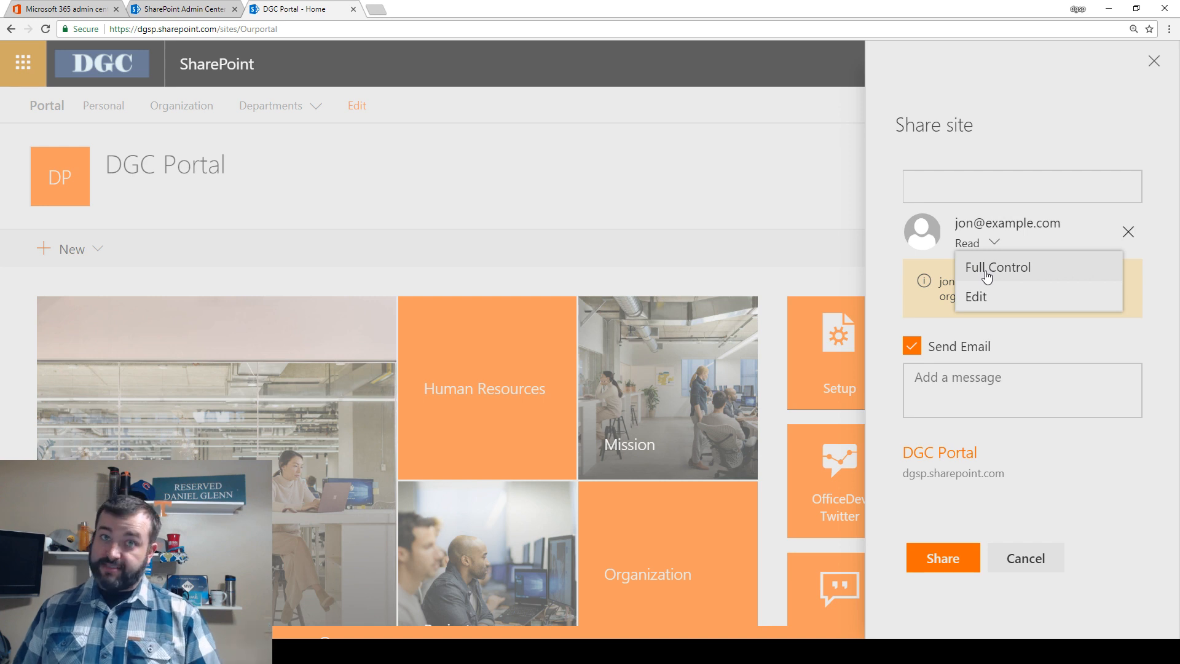
mouse_move(991, 297)
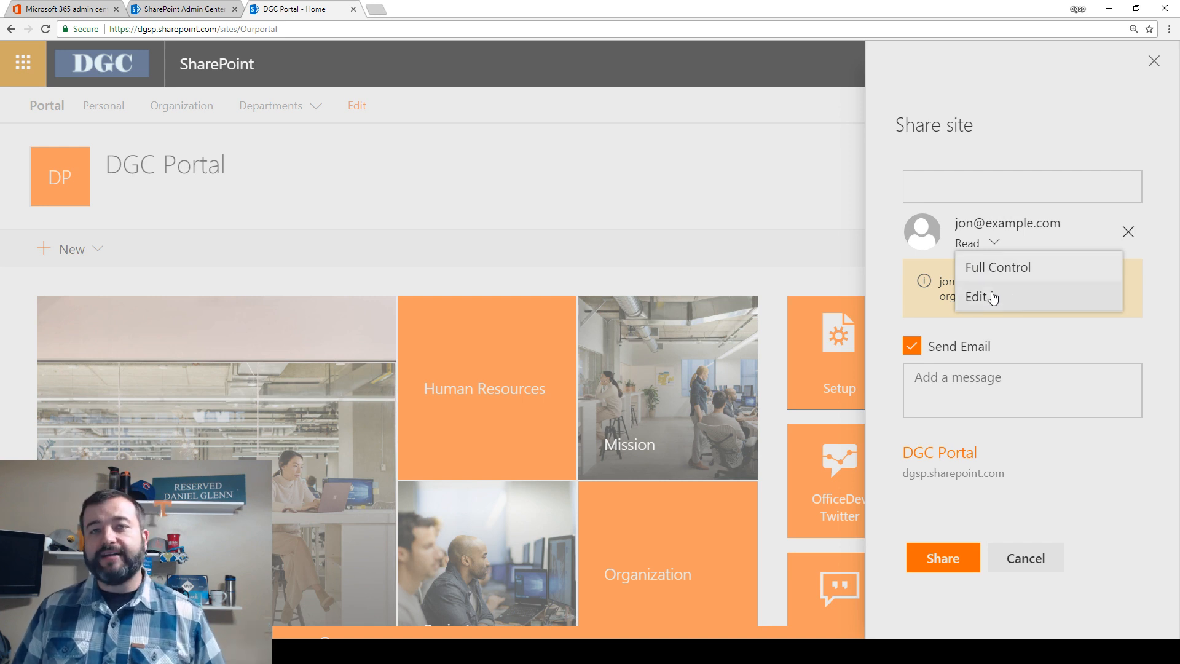
mouse_move(993, 293)
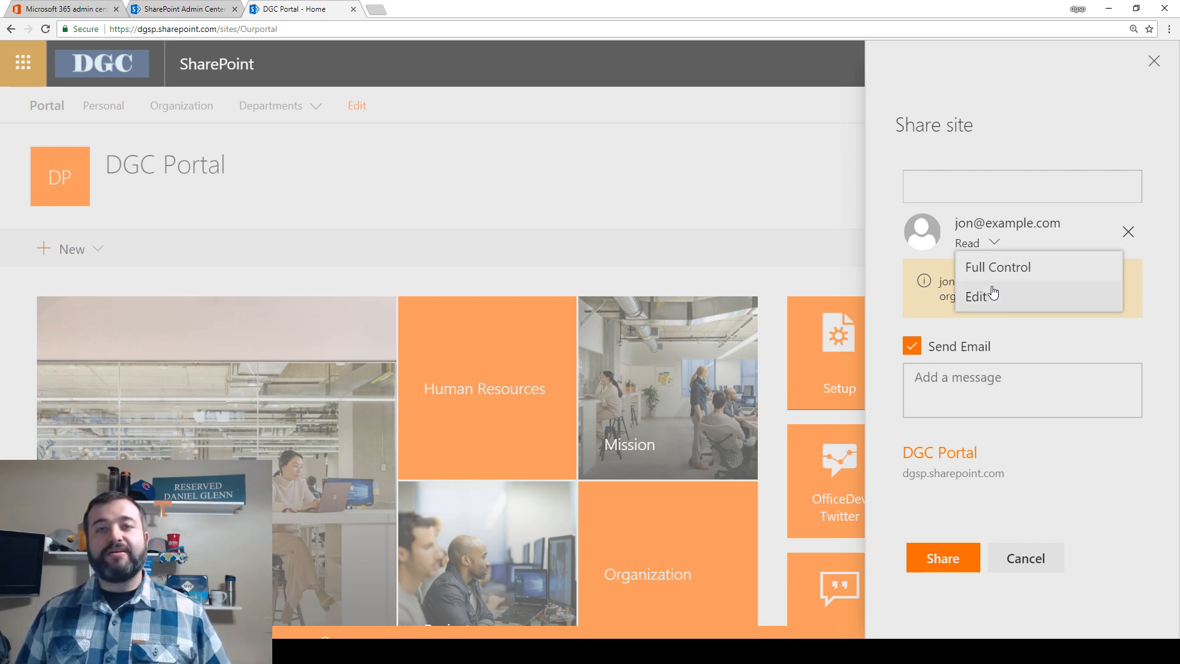